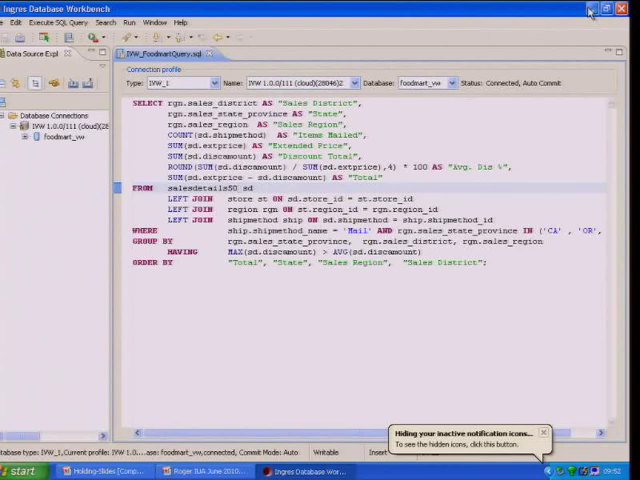
mouse_move(586, 10)
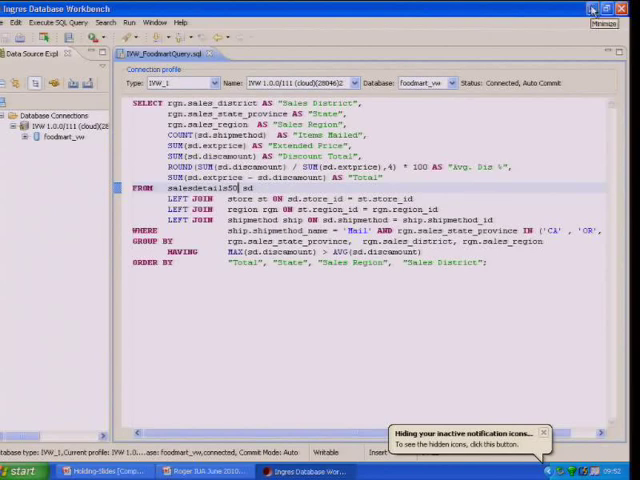
Minimize the IVW window and run the sales district query on DBX01.
click(600, 20)
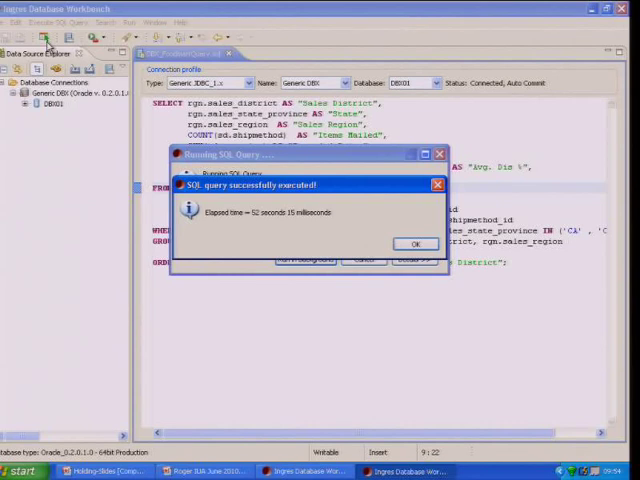
mouse_move(400, 232)
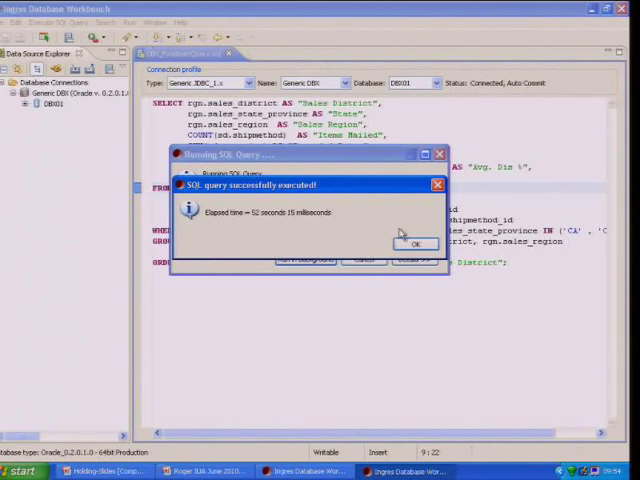
Dismiss the success notice to view districts, states, regions and totals.
click(413, 243)
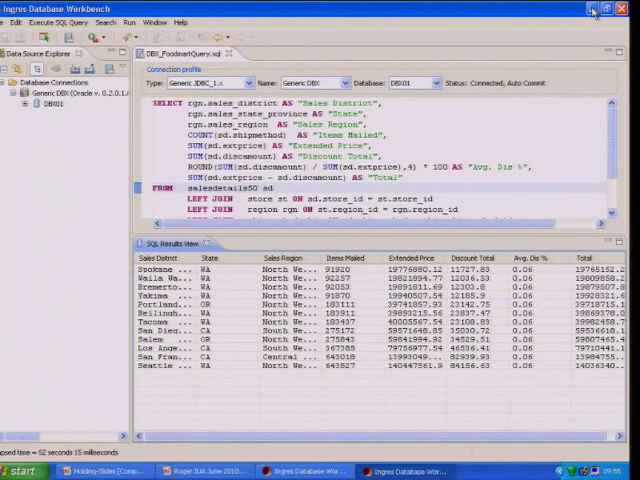
mouse_move(593, 11)
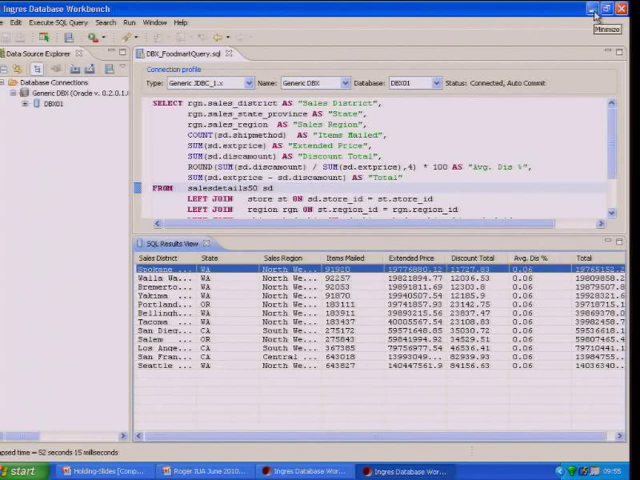
Minimize the DBX workbench and restore the IVW foodmart_vw query window.
click(595, 11)
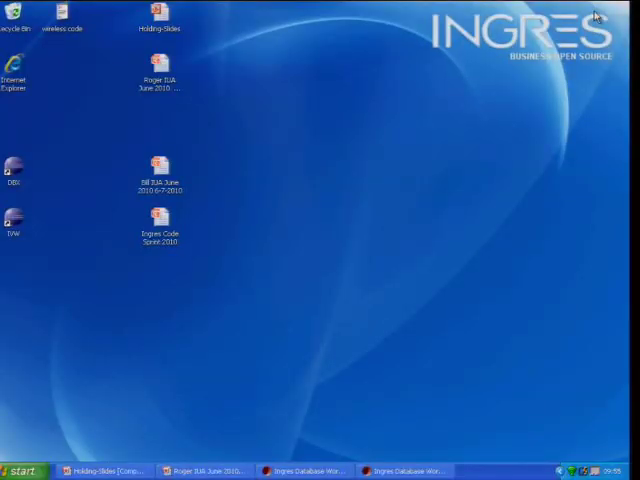
click(307, 468)
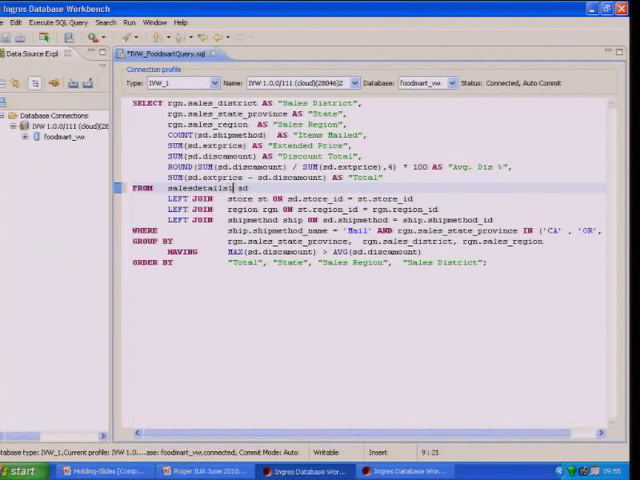
Change the source table to salesdetails100 and execute the query on foodmart_vw.
text(100)
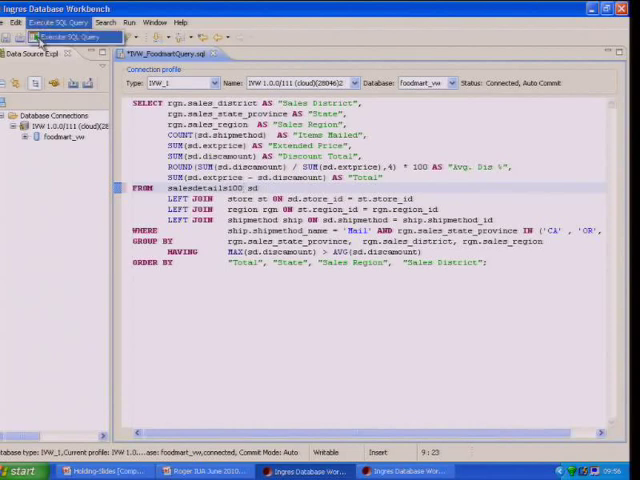
click(57, 22)
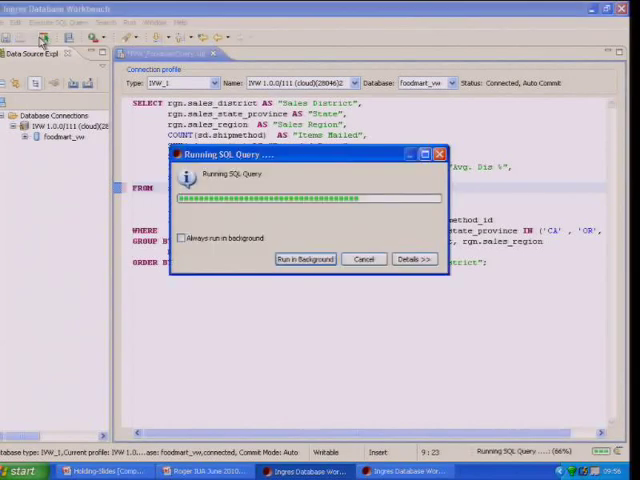